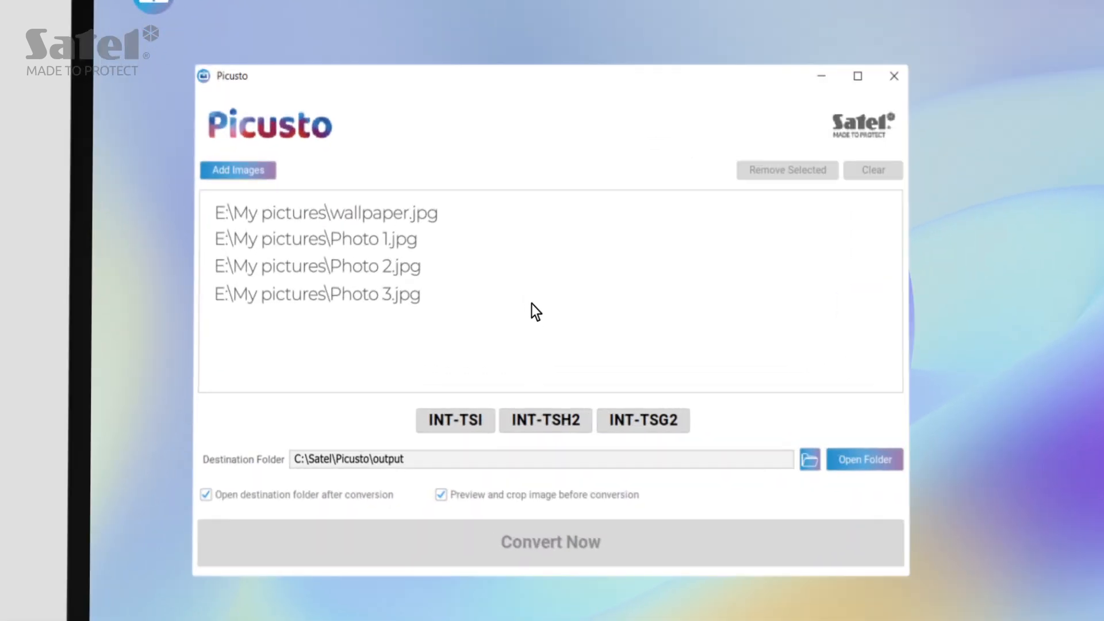
- Choose the INT-TSH2 keypad model and start converting the four queued photos
click(545, 420)
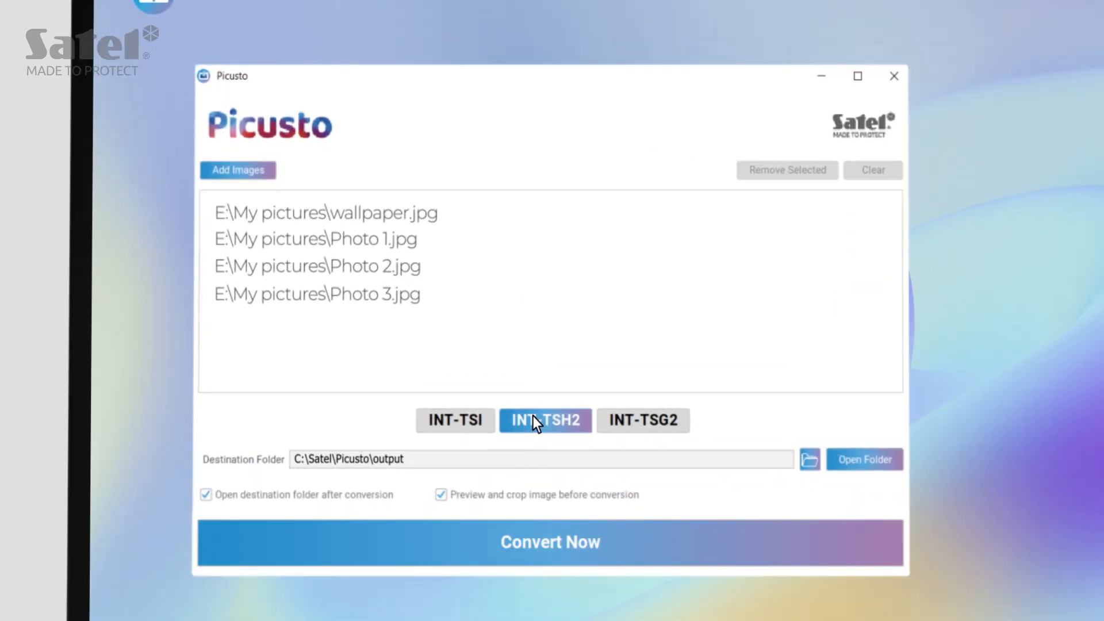
click(550, 542)
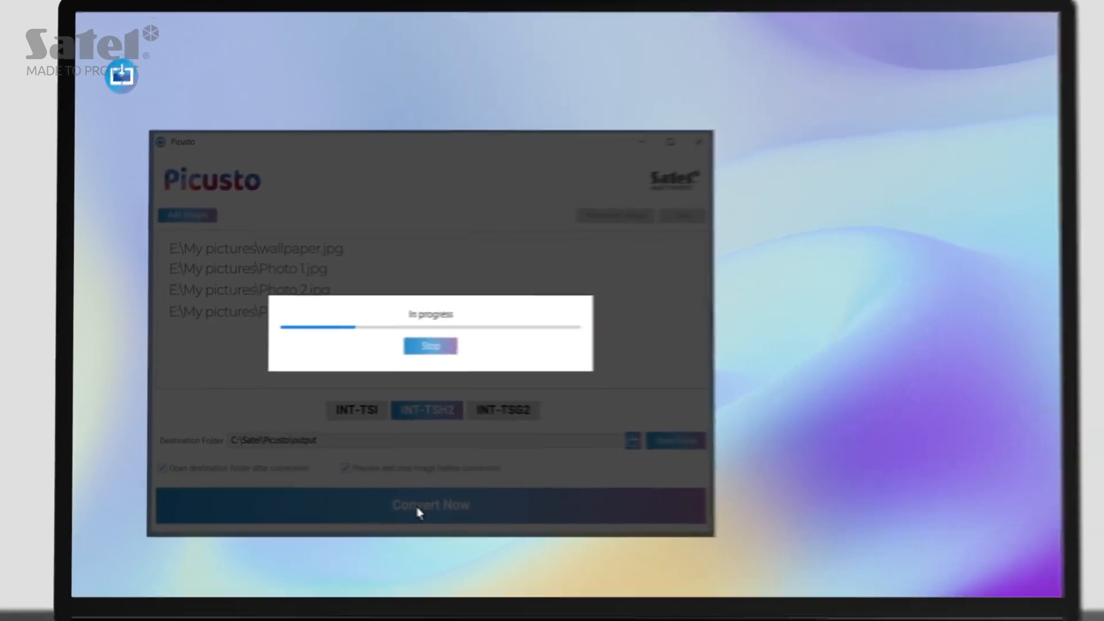